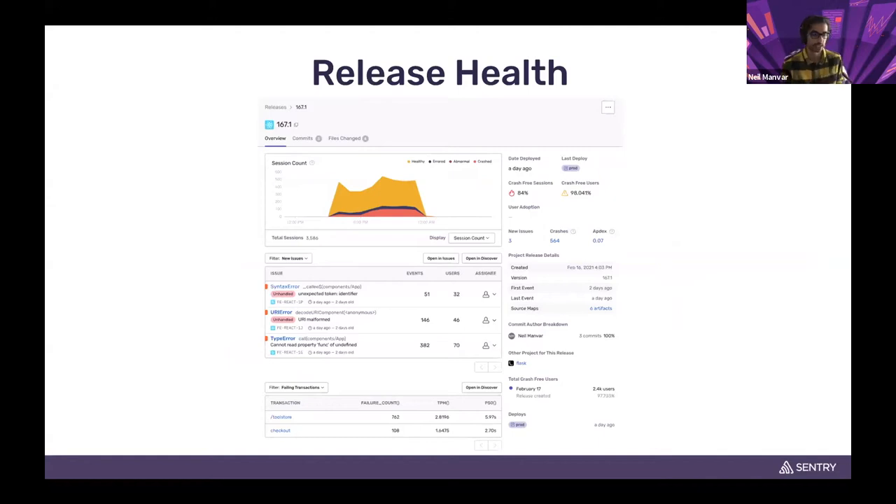
# Advance the deck from the Release Health slide to the Demo slide
pyautogui.press('Right')
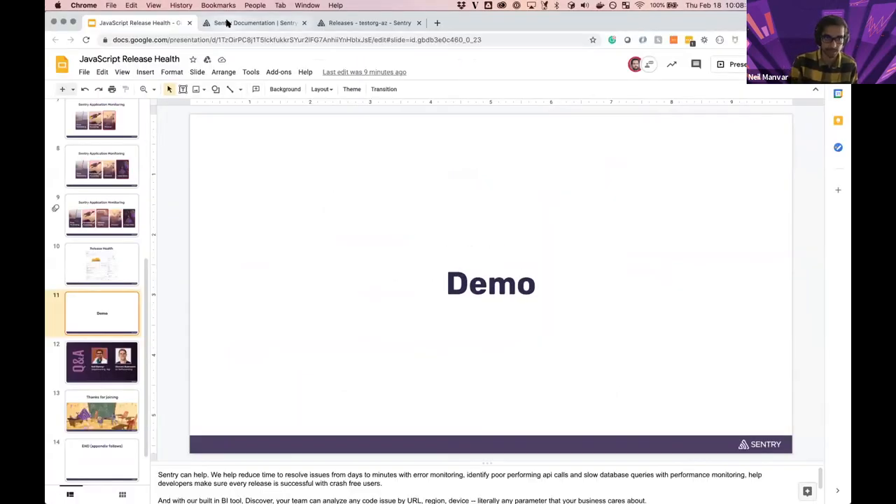
# Bring up the JavaScript platform guide at its Configure section with the Sentry.init snippet
pyautogui.click(255, 23)
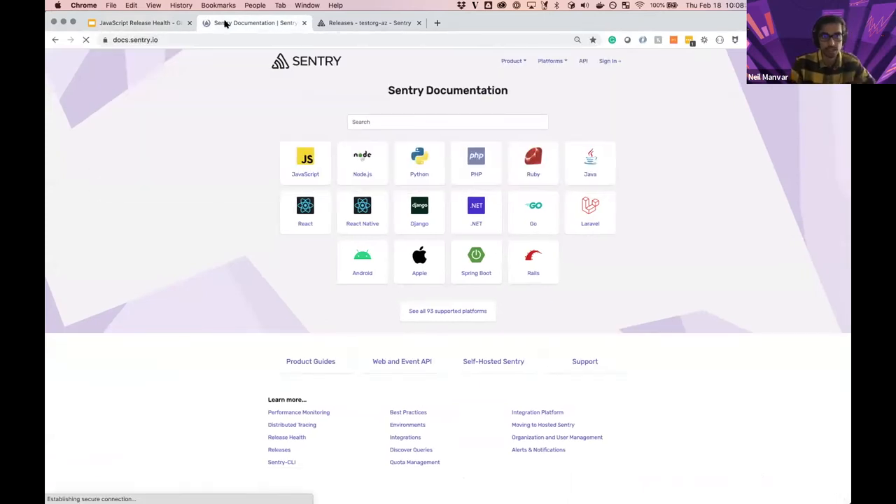
pyautogui.click(306, 162)
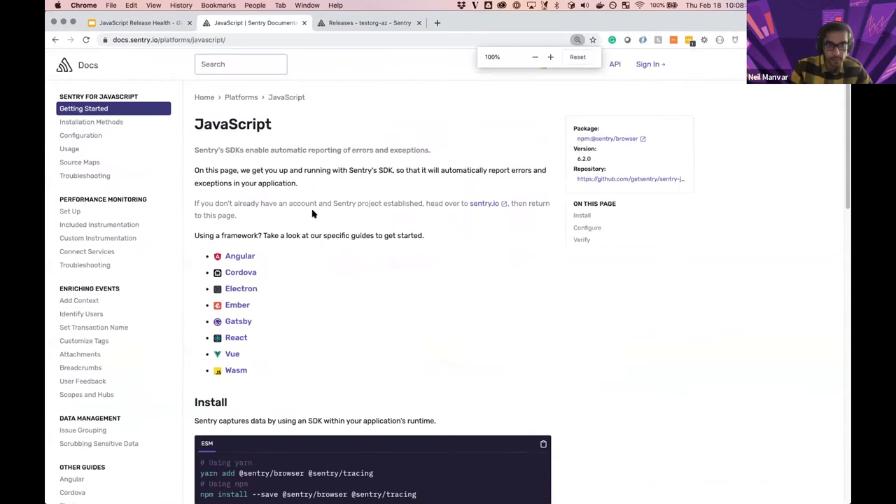
pyautogui.scroll(-3)
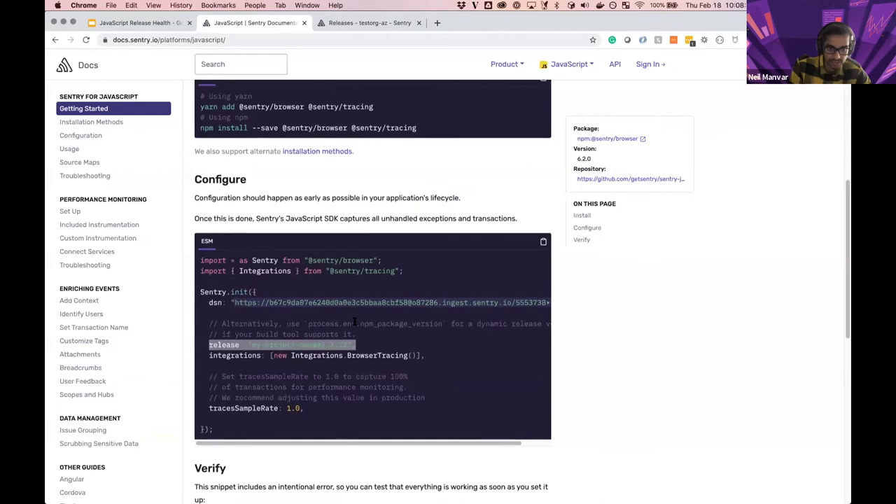
pyautogui.scroll(-3)
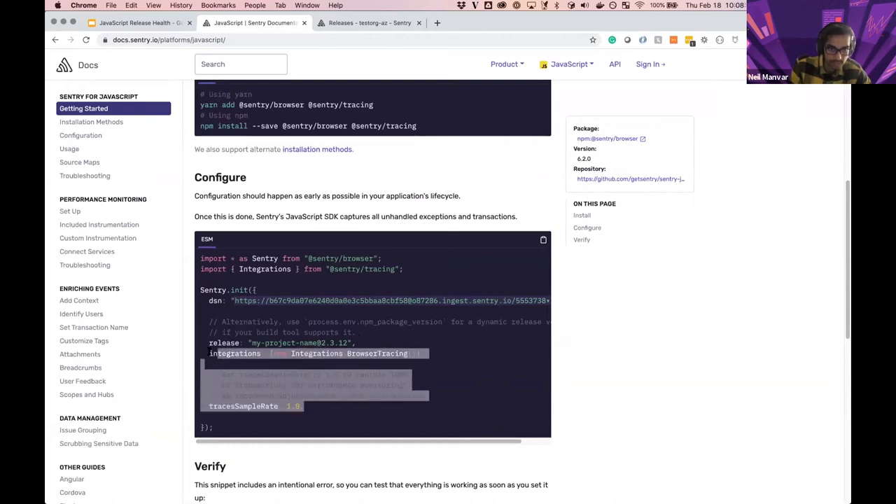
pyautogui.scroll(-3)
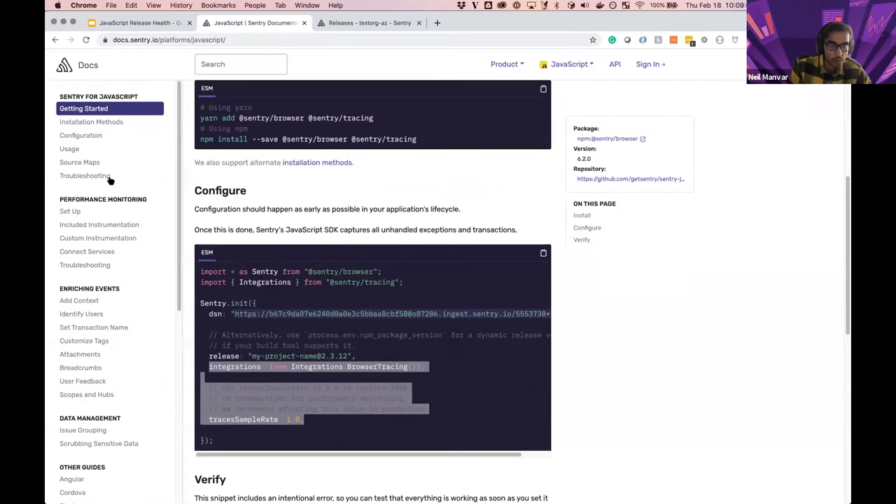
pyautogui.moveTo(81, 134)
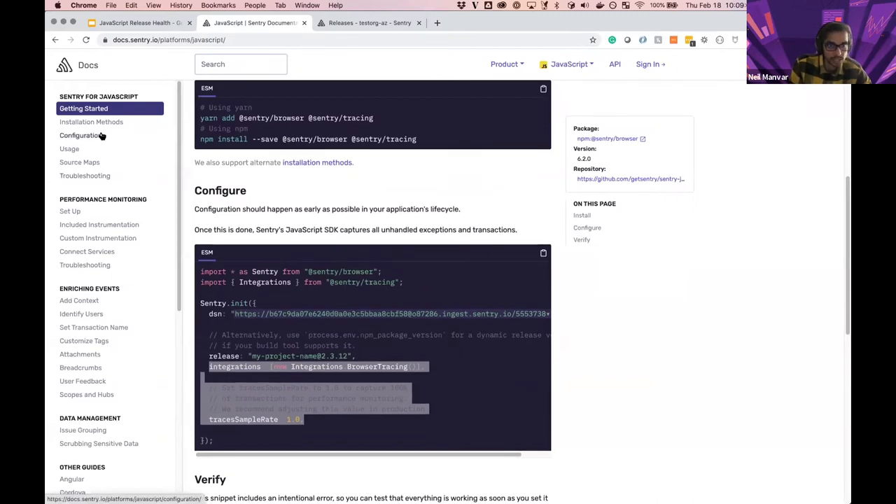
# Reach the Releases & Health configuration page via the JavaScript configuration overview
pyautogui.click(79, 134)
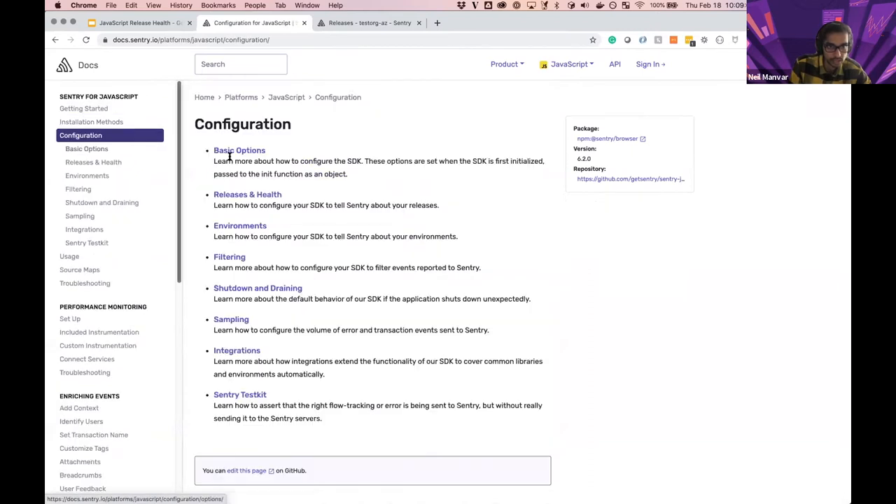
pyautogui.click(246, 194)
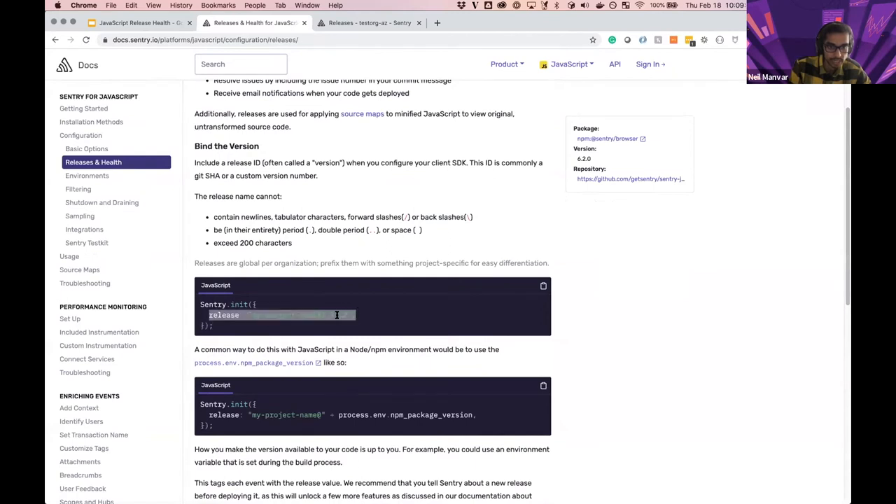
pyautogui.scroll(-3)
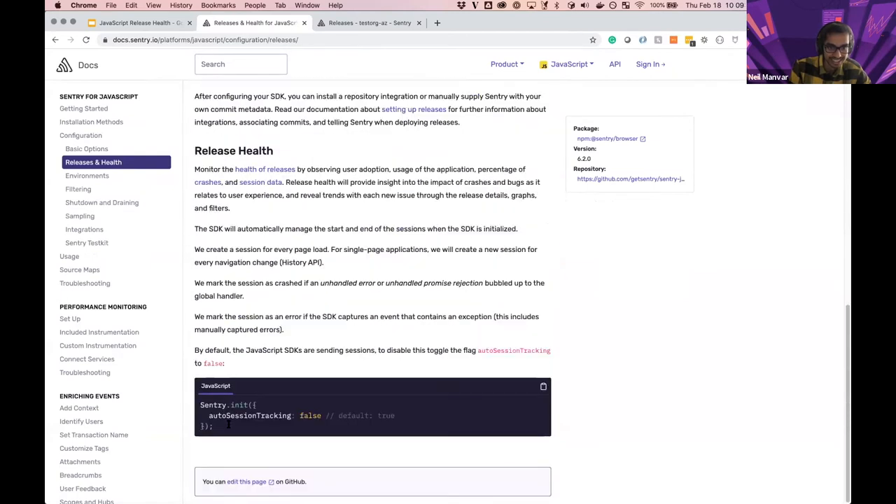
# Highlight session-handling terms in the Release Health text and show the autoSessionTracking snippet
pyautogui.doubleClick(250, 414)
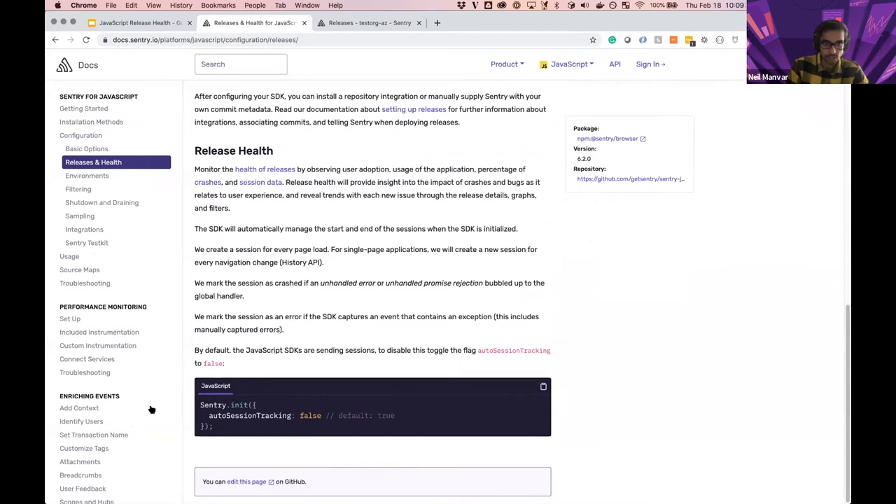
pyautogui.moveTo(353, 245)
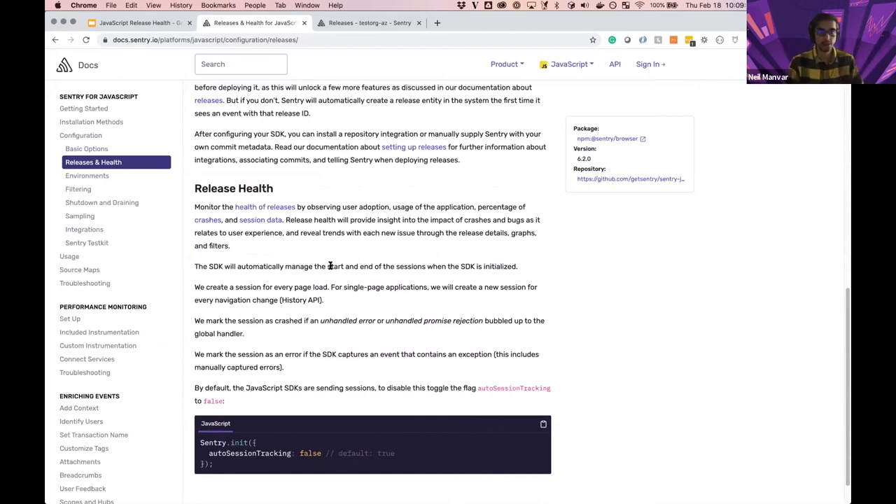
pyautogui.moveTo(341, 299)
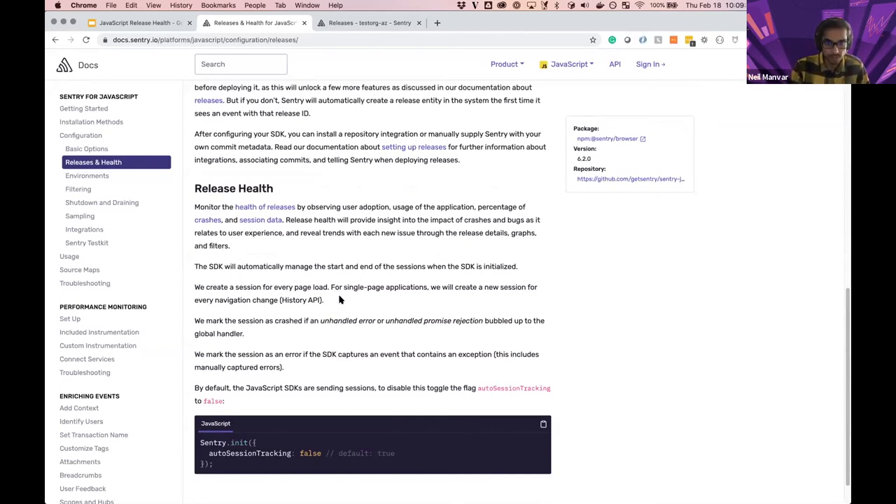
pyautogui.moveTo(307, 287); pyautogui.dragTo(323, 300)
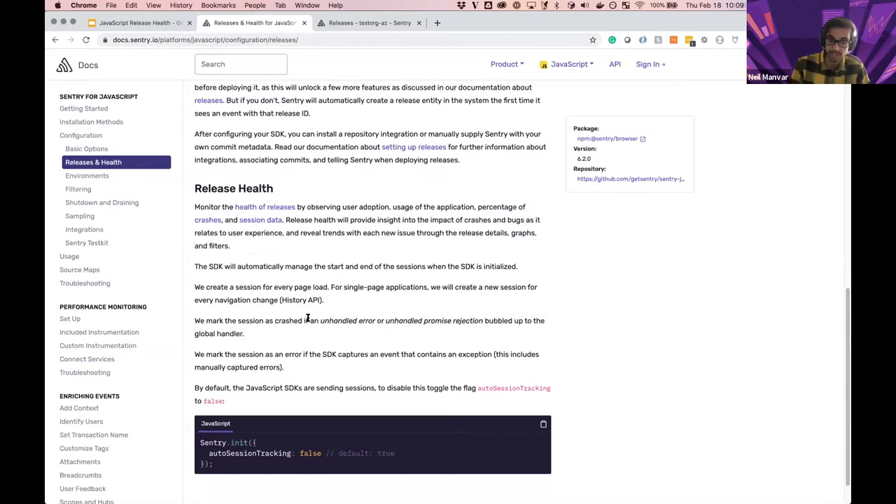
pyautogui.moveTo(319, 328)
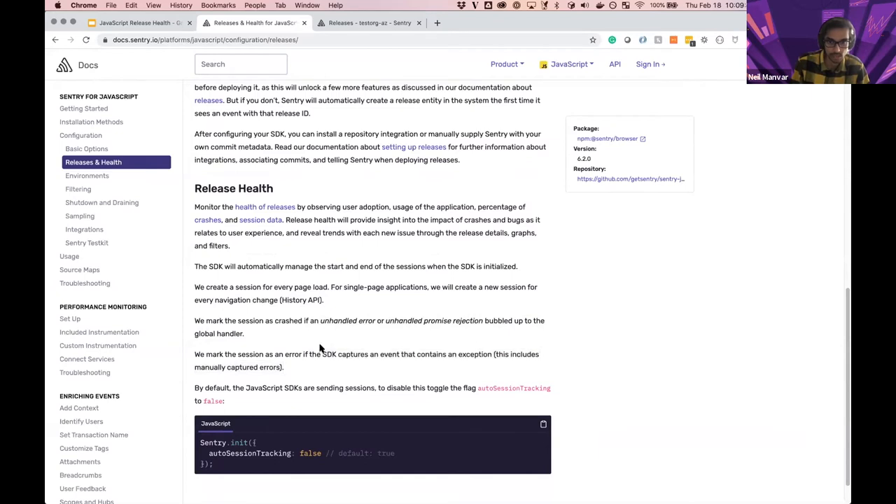
pyautogui.moveTo(321, 341)
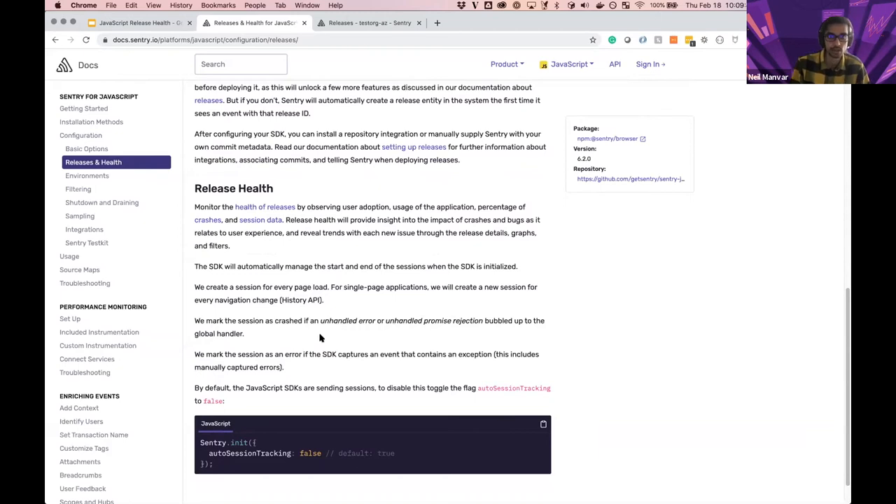
pyautogui.scroll(-3)
pyautogui.write('twitter.com')
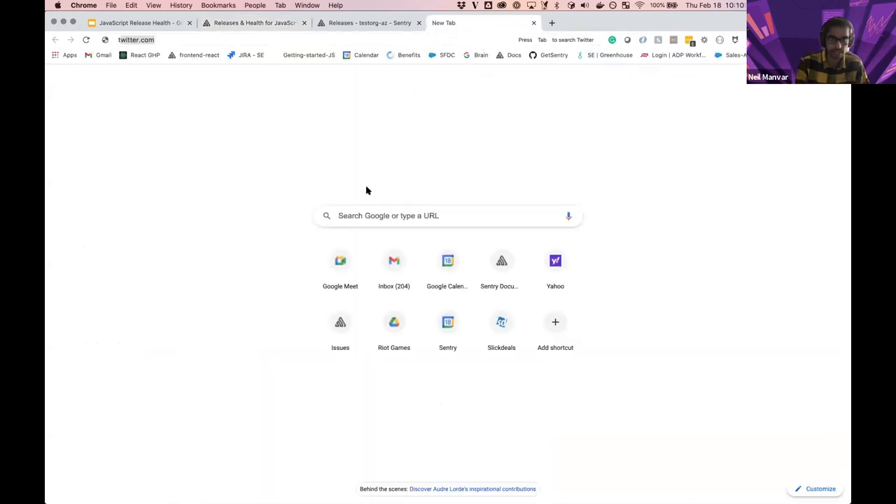
# Enter the toolstore demo address neilmanvar-react-m3uuizd7iq-uc.a.run.app/toolstore in a new tab
pyautogui.write('neilmanvar-react-m3uuizd7iq-uc.a.run.app/toolstore')
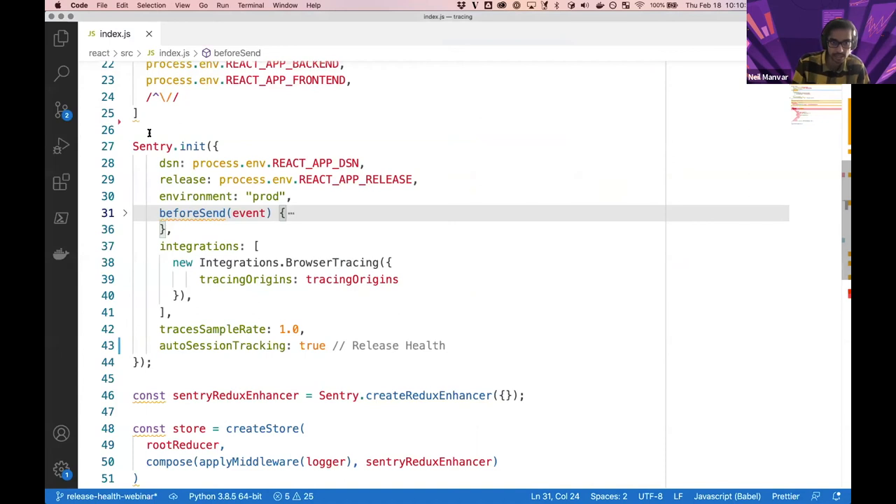
pyautogui.click(152, 146)
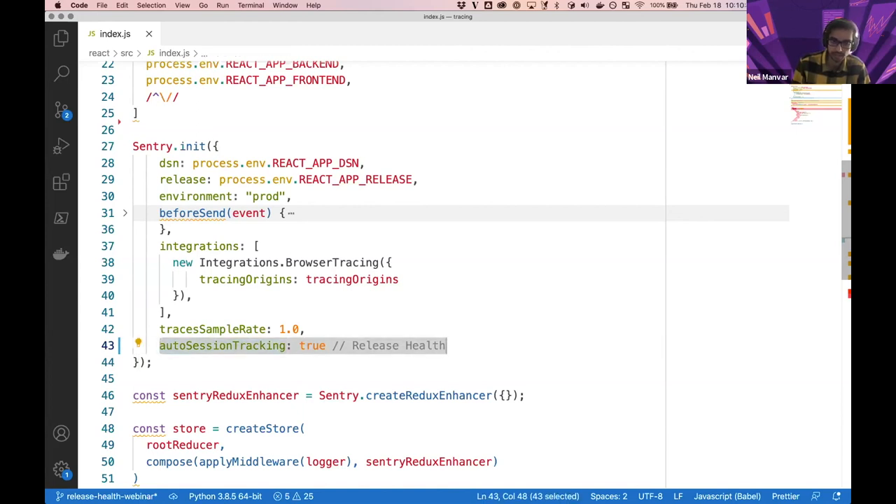
pyautogui.moveTo(342, 109)
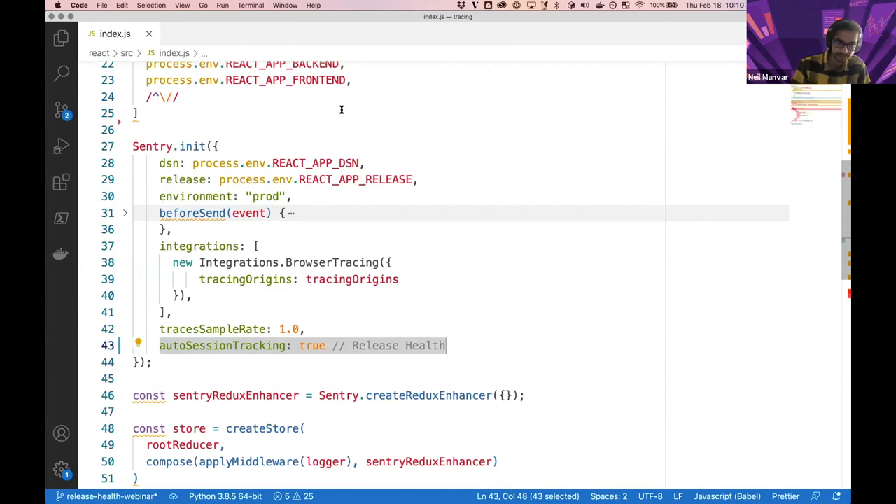